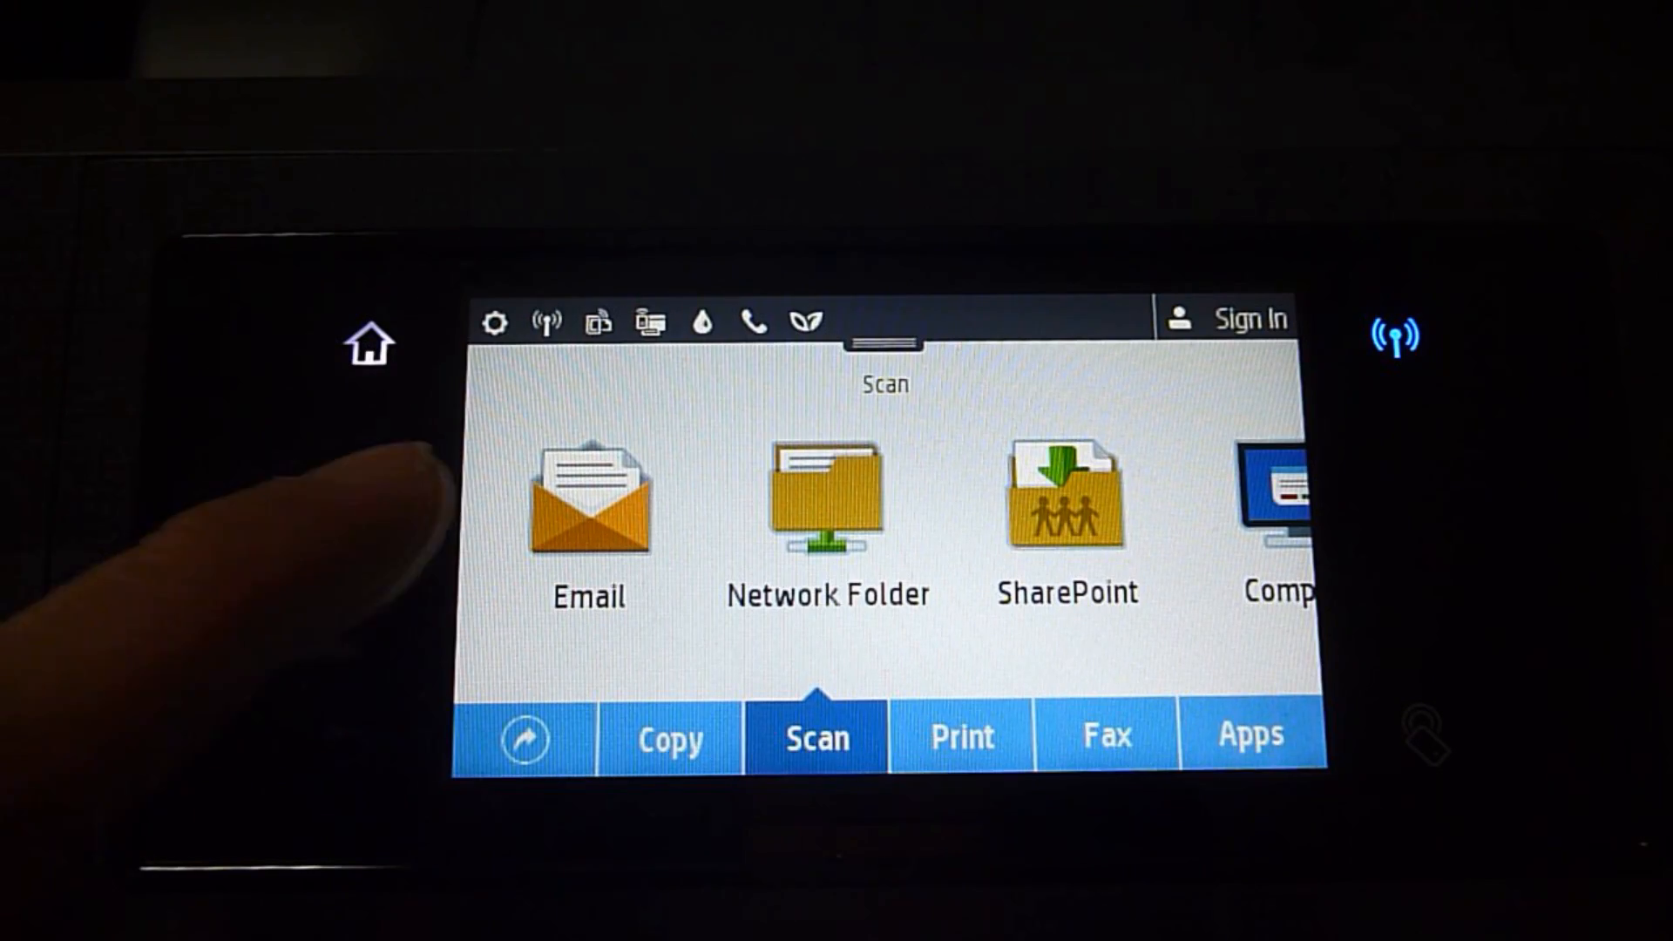
Choose Email as the scan destination, bringing up the form with recipient Test.
left_click(588, 496)
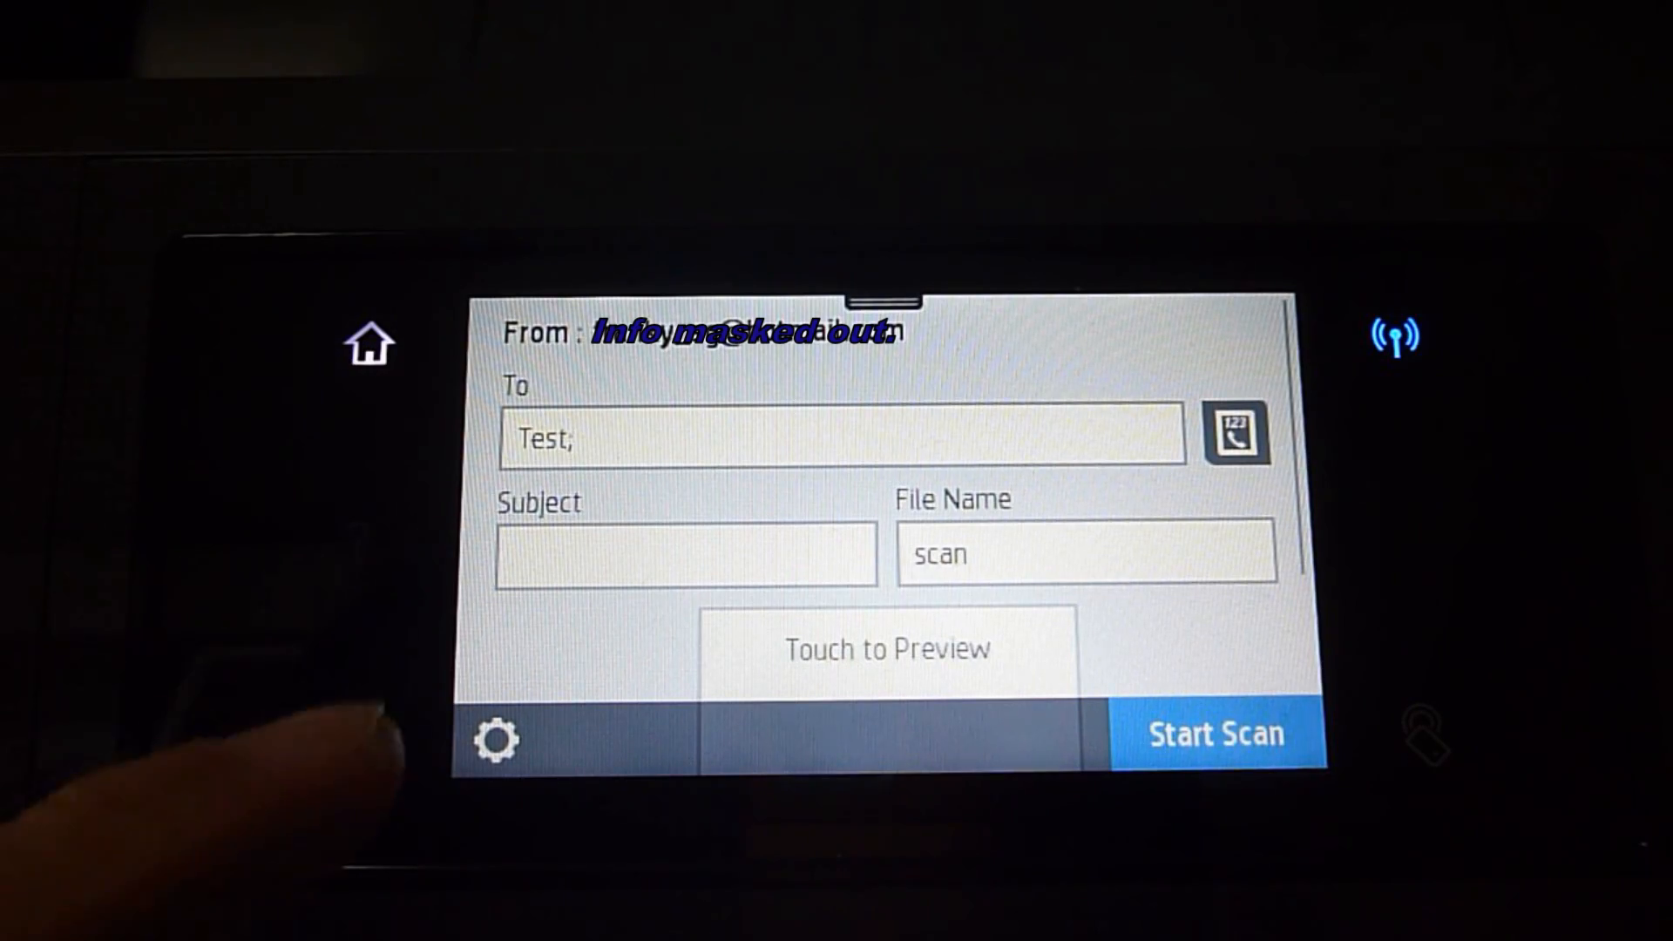
Enter 'test' as the email subject and confirm it.
left_click(683, 553)
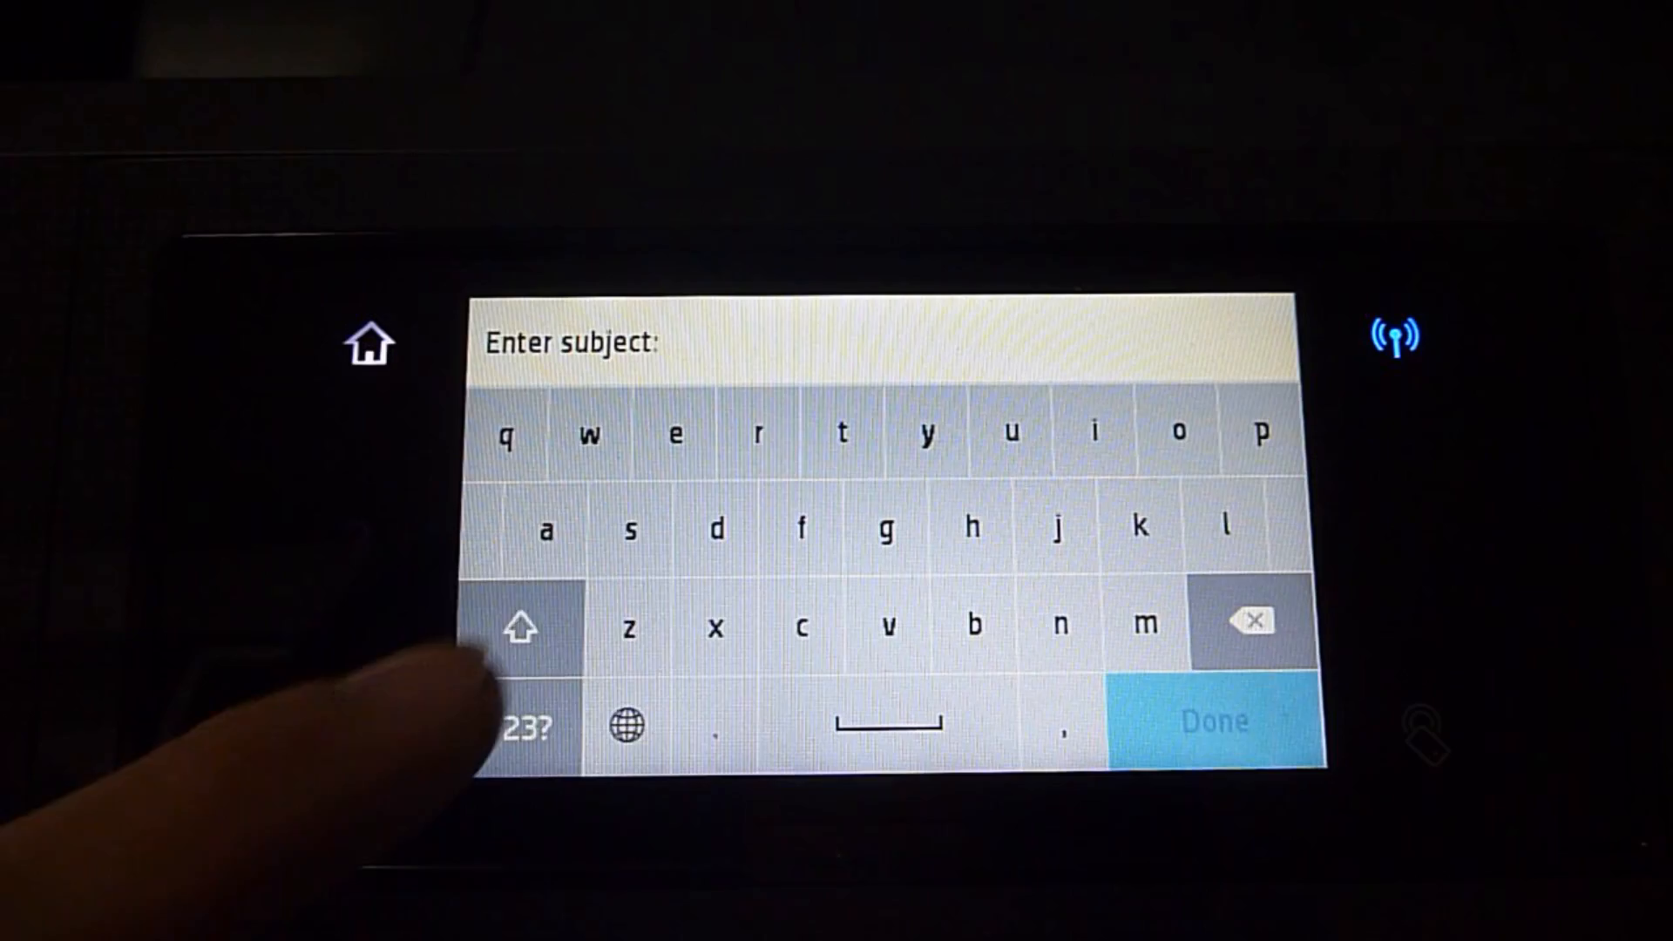
left_click(840, 433)
type("test")
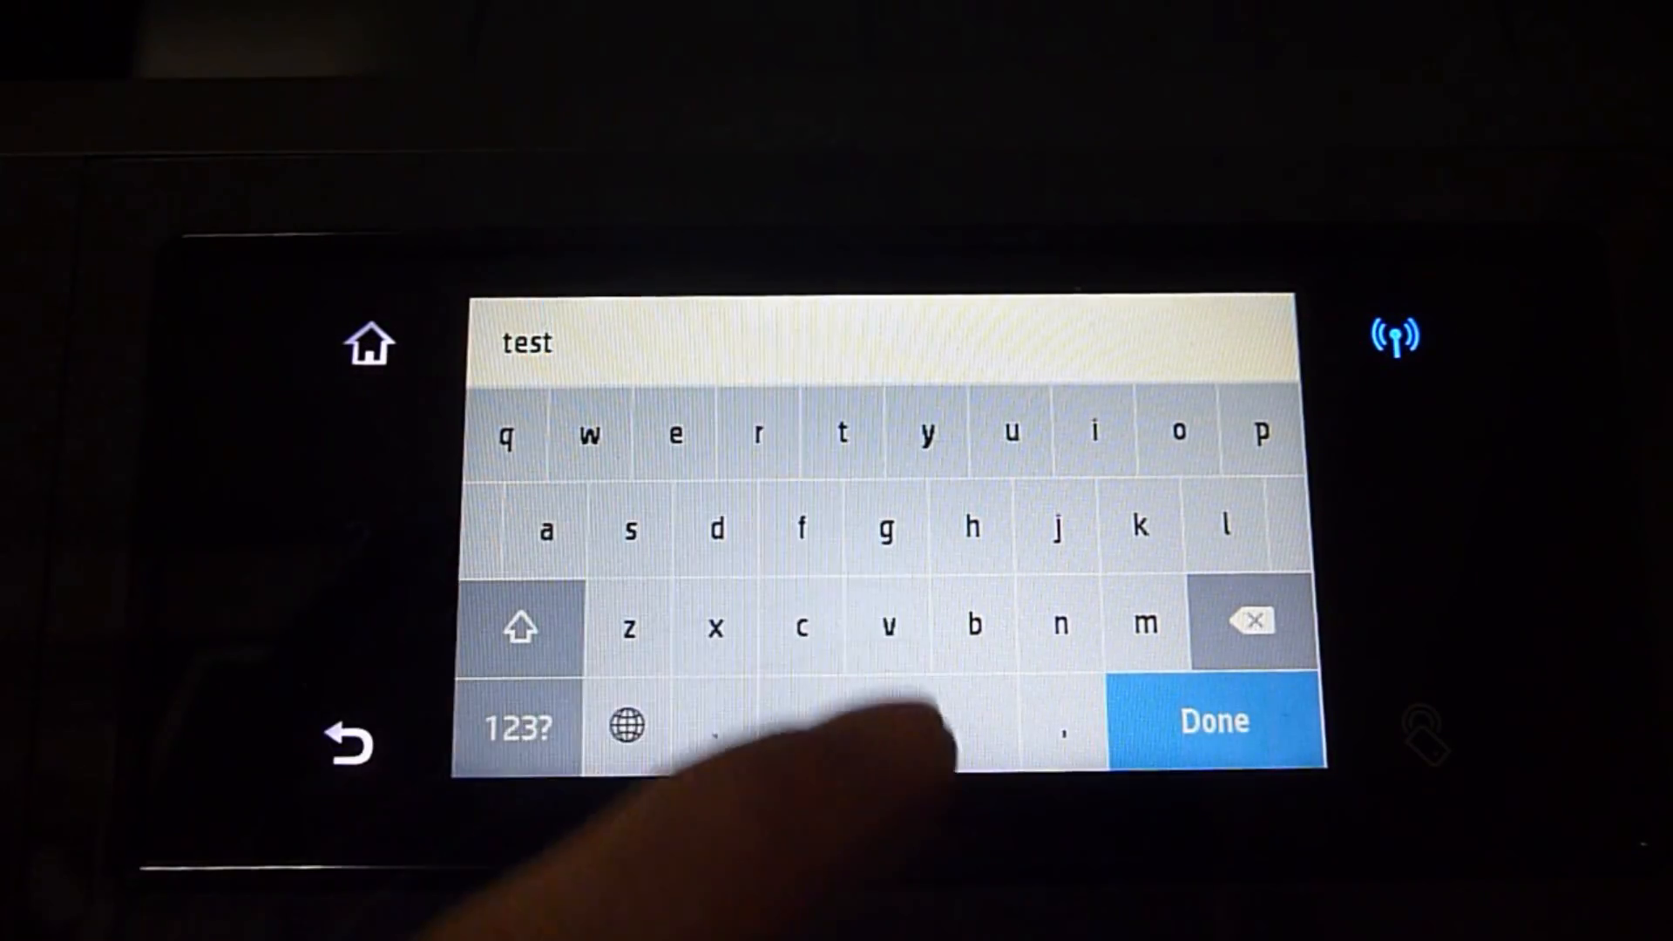
left_click(1213, 720)
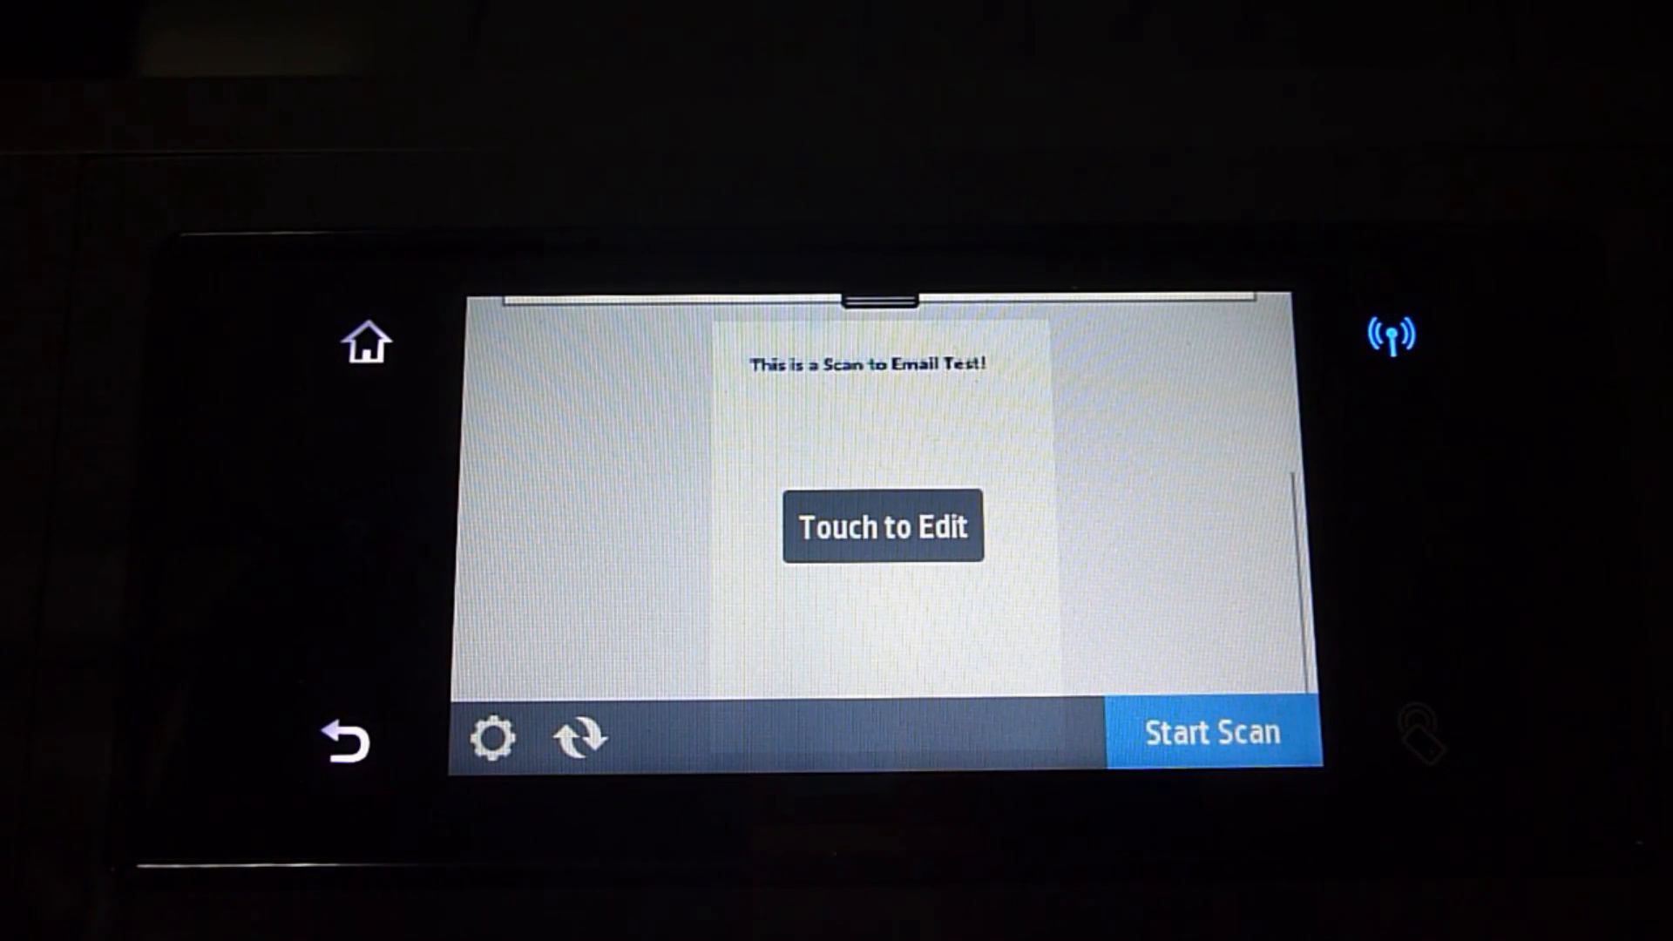
Dismiss the Touch to Edit overlay to view the scanned test page preview.
left_click(882, 526)
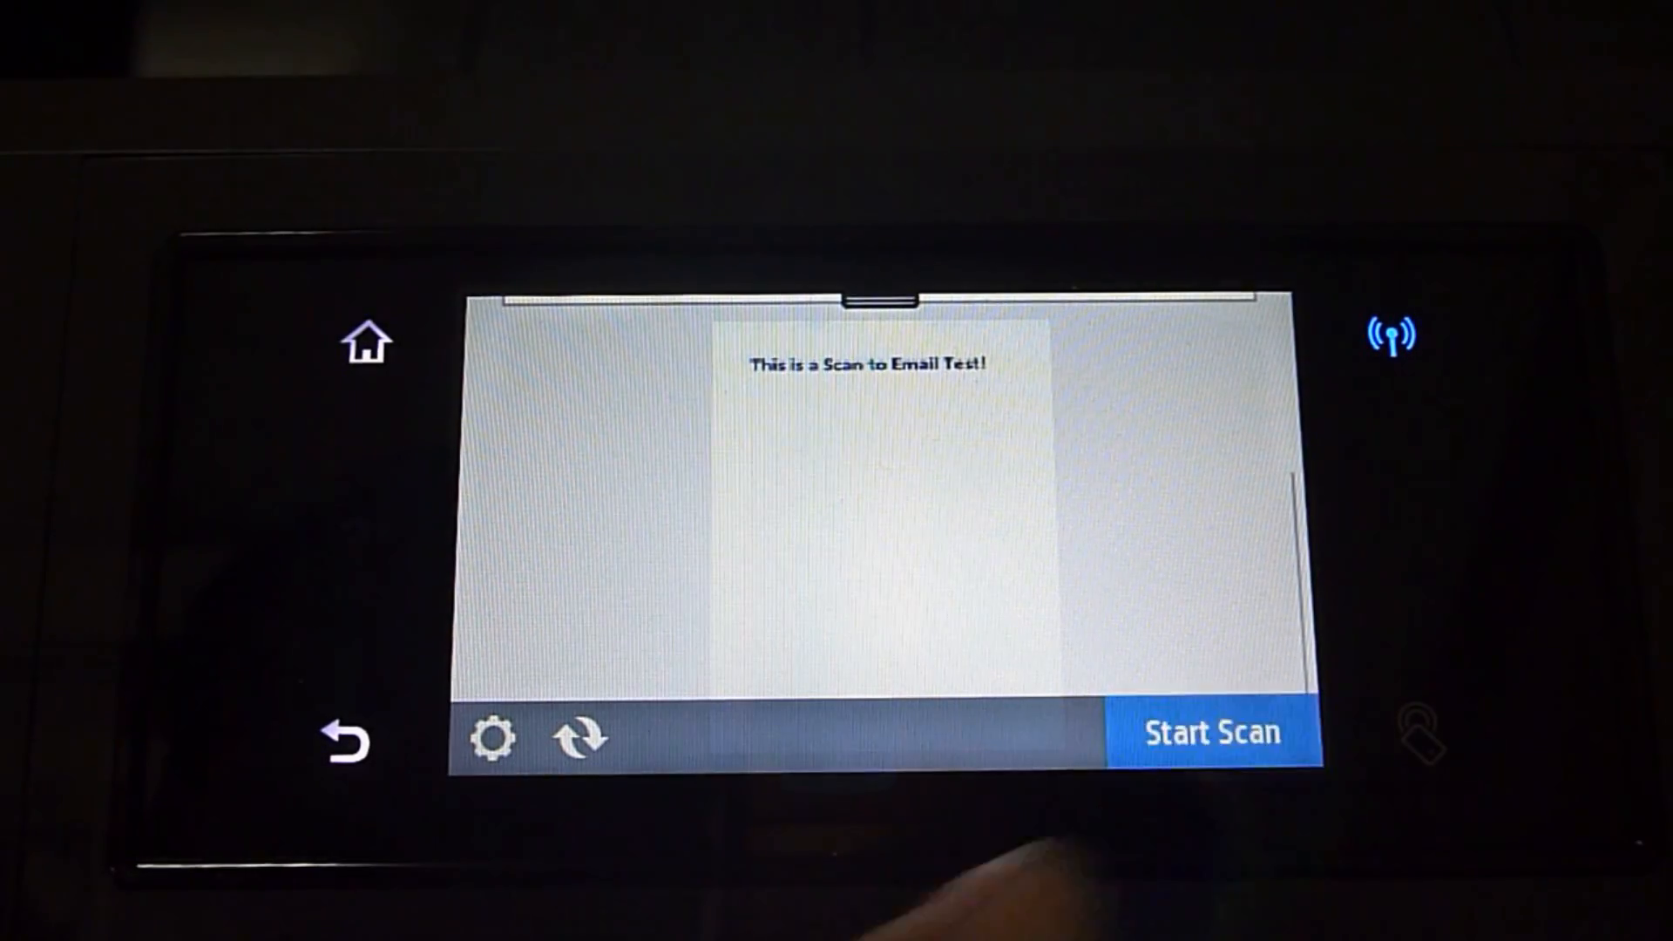
Start the scan and finish without more pages, saving page 1 as scan.pdf for sending.
left_click(1210, 734)
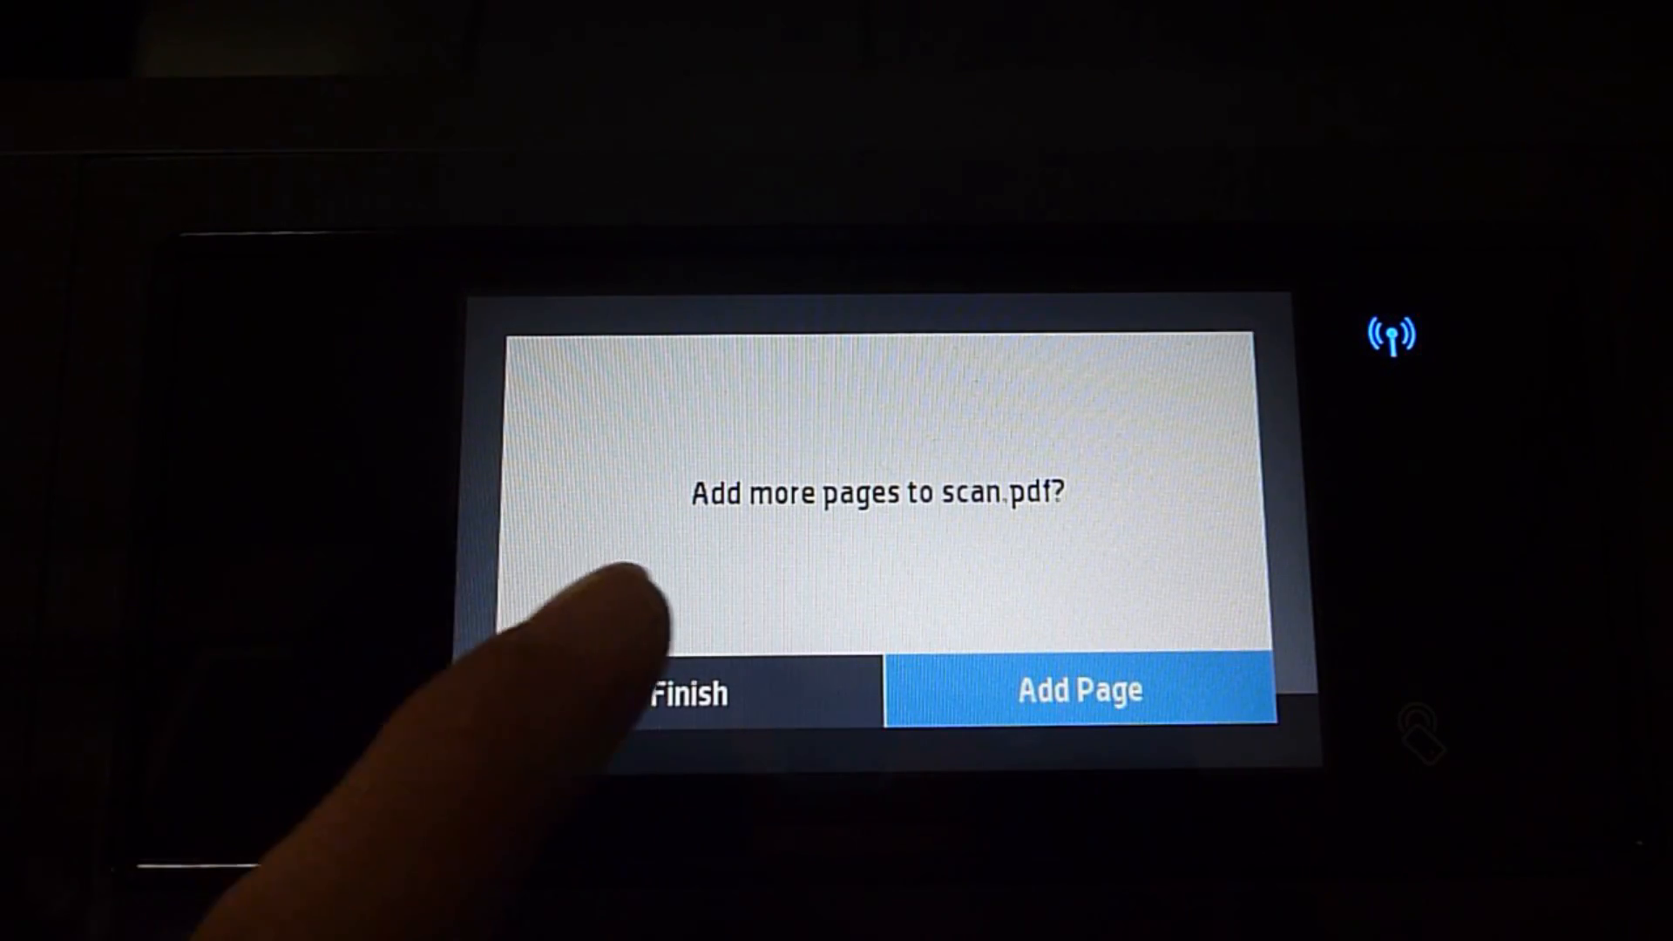
left_click(693, 692)
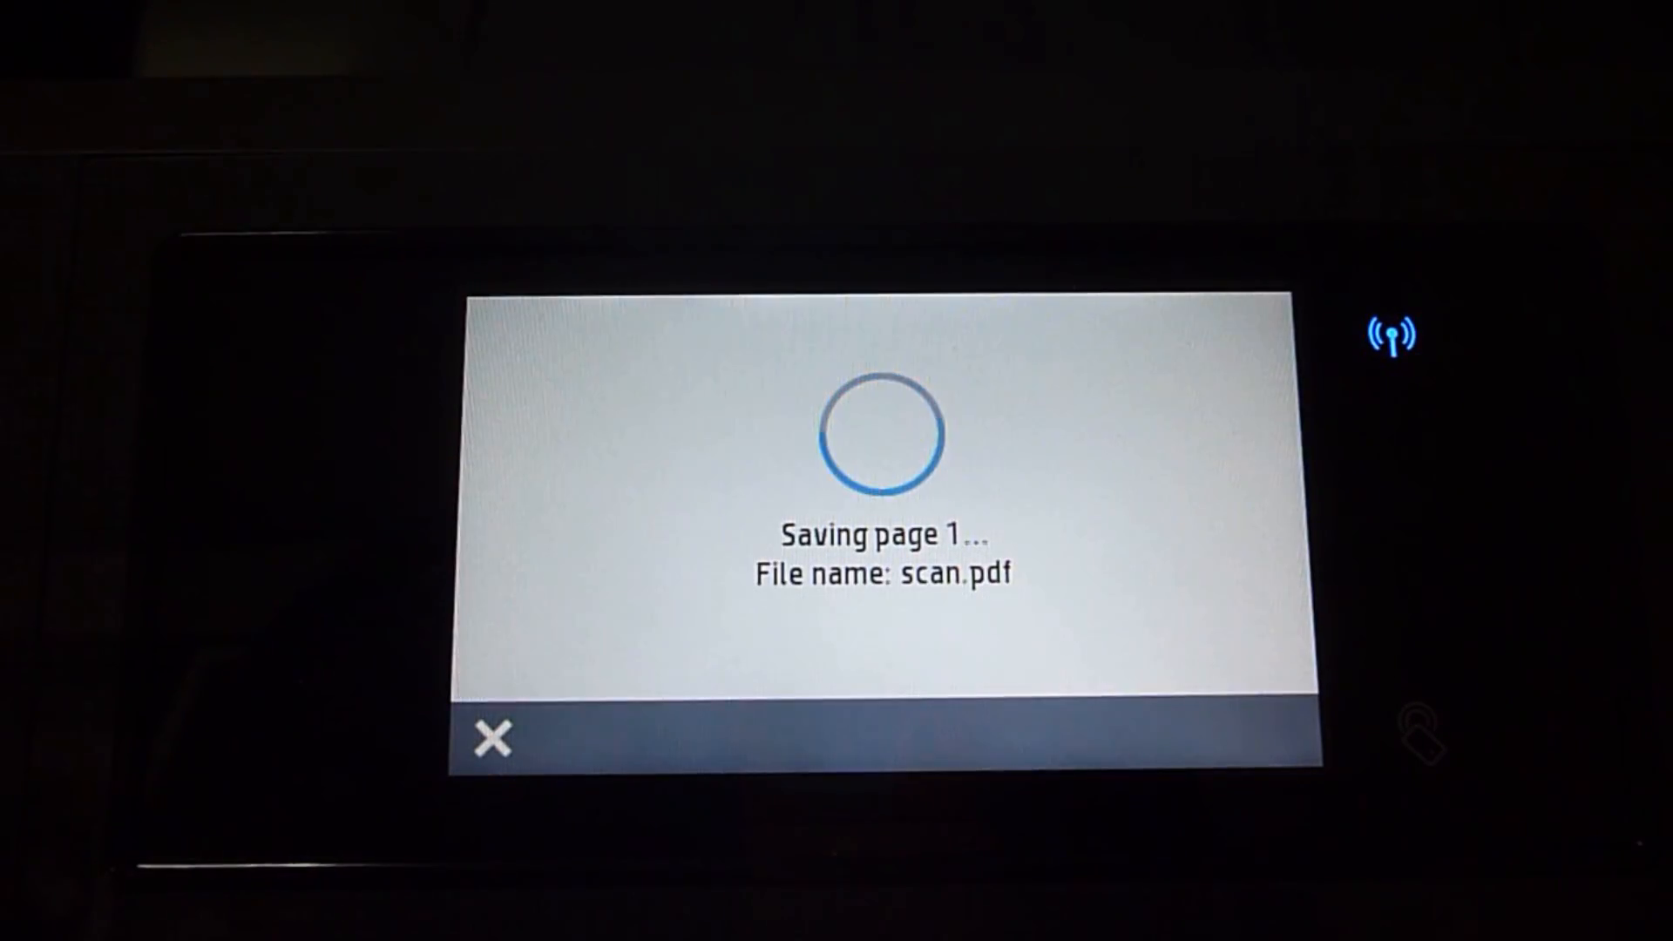